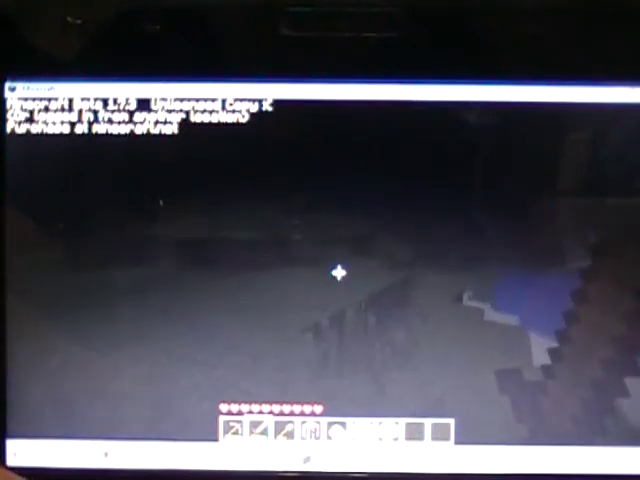
# Pause the game and view the achievements map, including the taken 'Time to Farm!' achievement.
pyautogui.press('e')
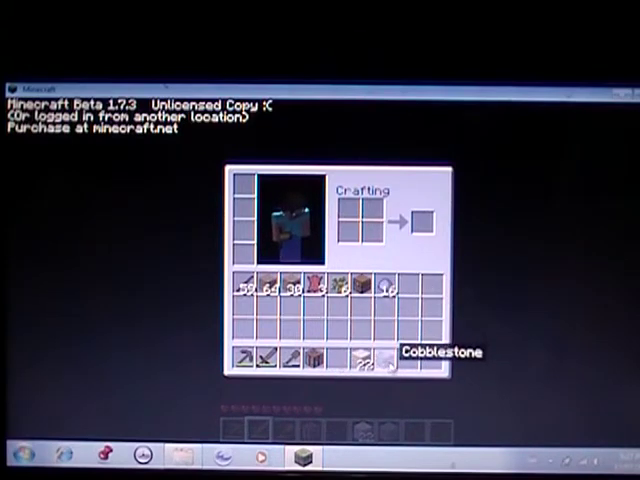
pyautogui.moveTo(368, 360)
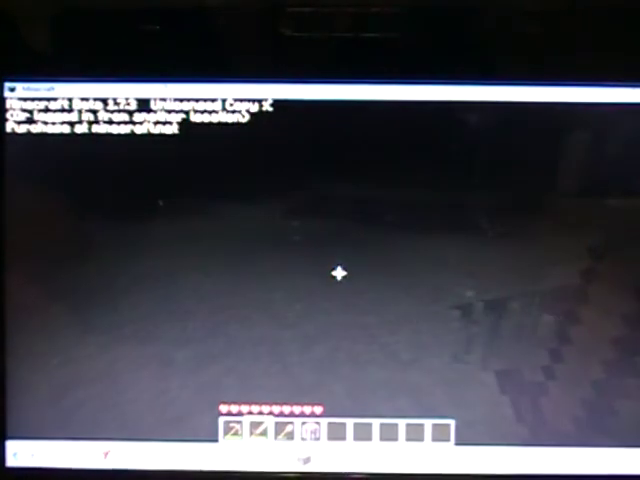
pyautogui.press('Escape')
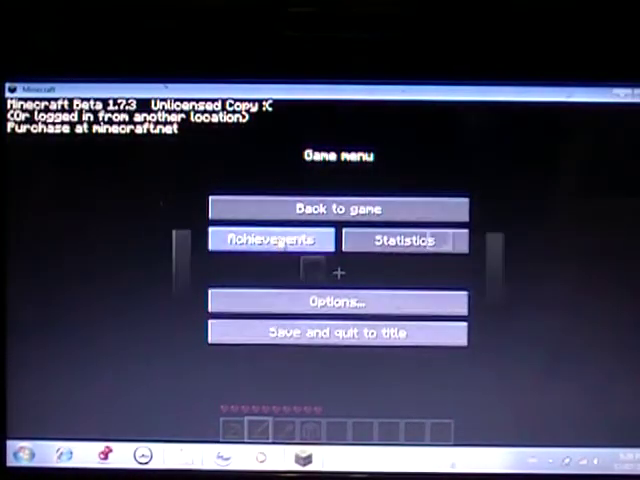
pyautogui.click(268, 240)
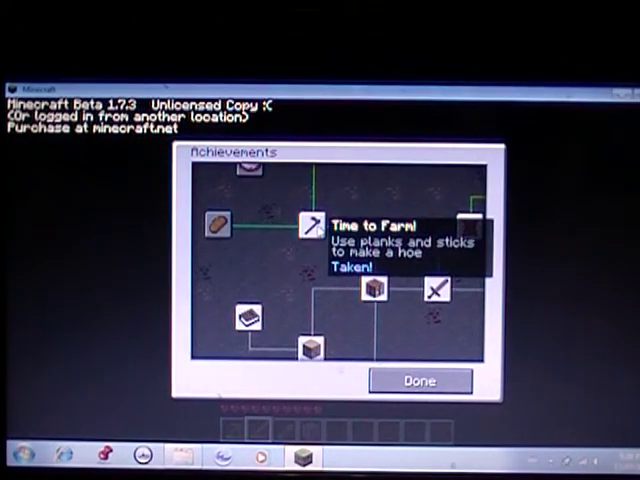
pyautogui.moveTo(216, 228)
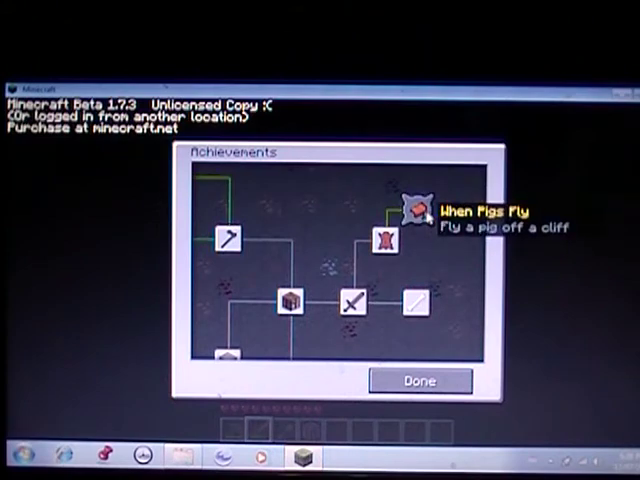
pyautogui.moveTo(296, 216)
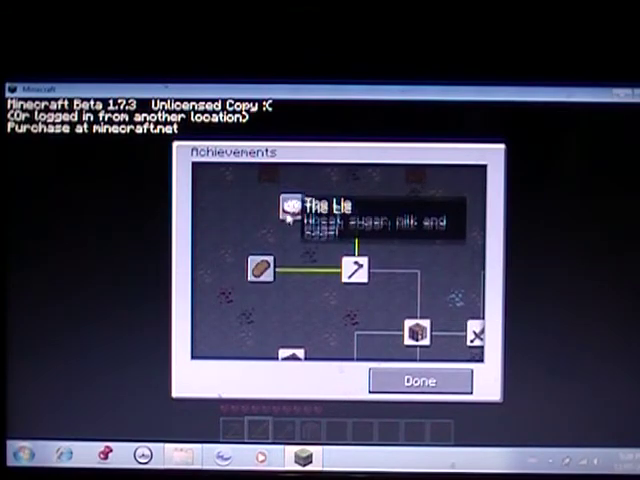
pyautogui.moveTo(308, 244)
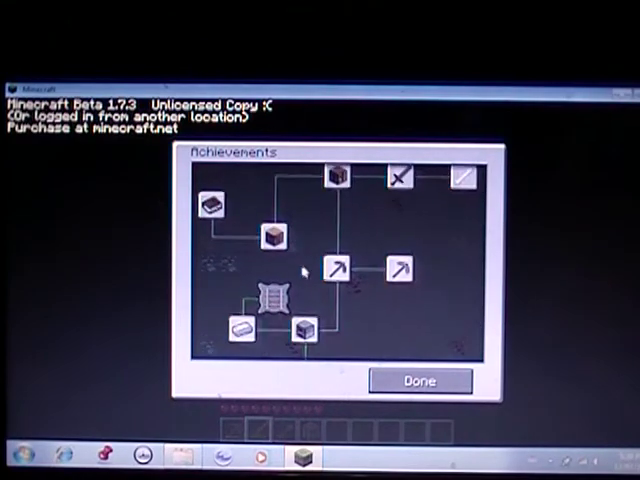
pyautogui.moveTo(272, 232)
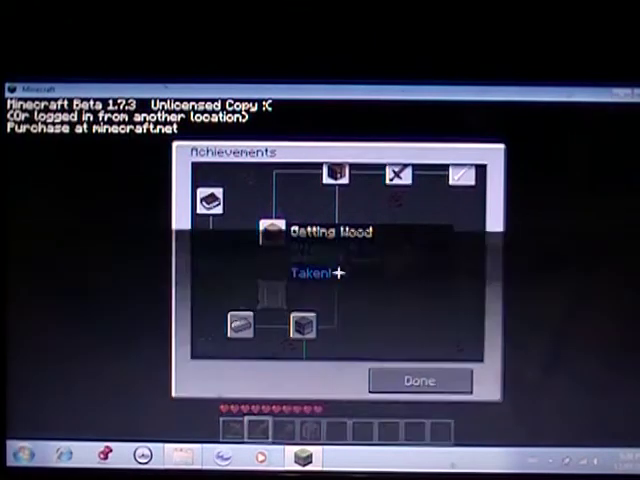
# Leave the achievements map and take the axe crafted from three cobblestone and two sticks.
pyautogui.click(418, 380)
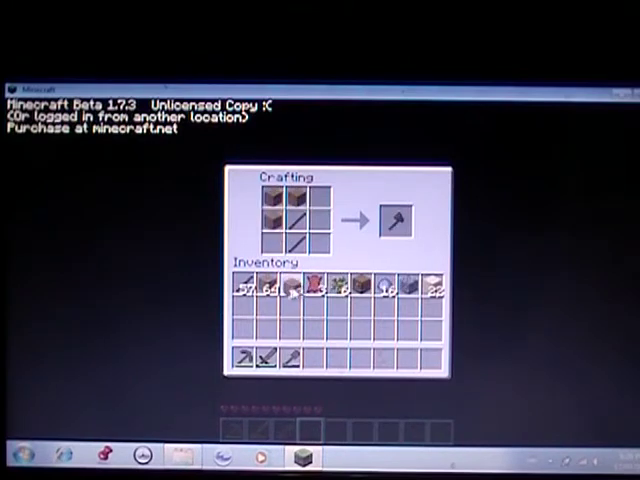
pyautogui.click(396, 220)
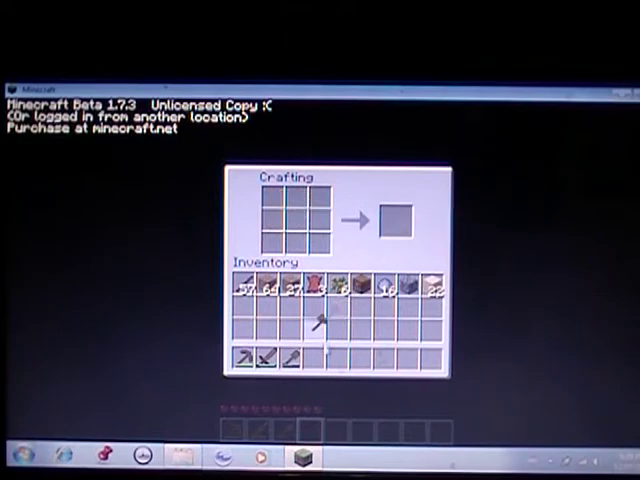